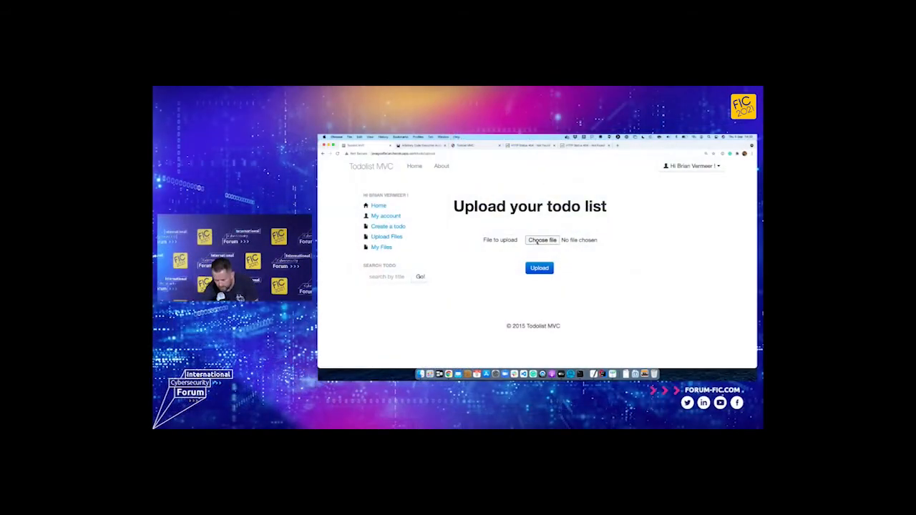
Step: Upload the zip-slip.zip archive in Todolist MVC, then continue to the new-todo form
left_click(542, 240)
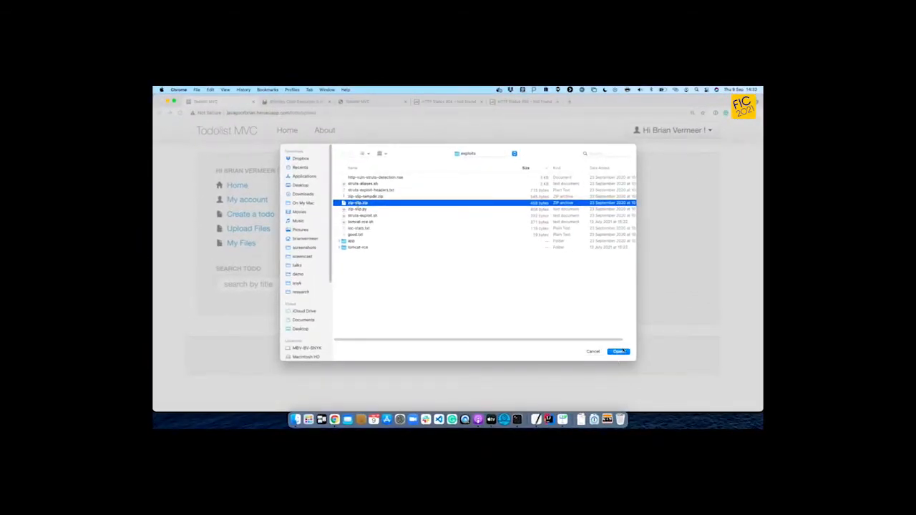
left_click(618, 352)
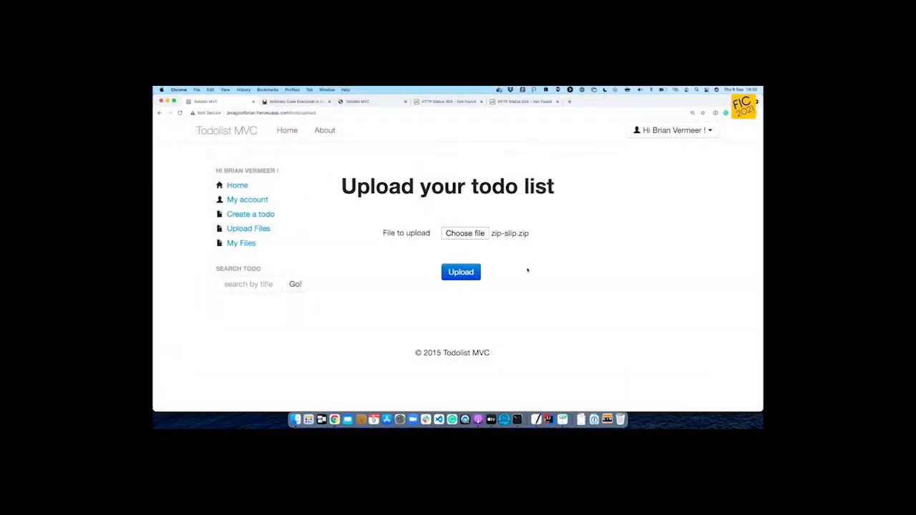
left_click(460, 272)
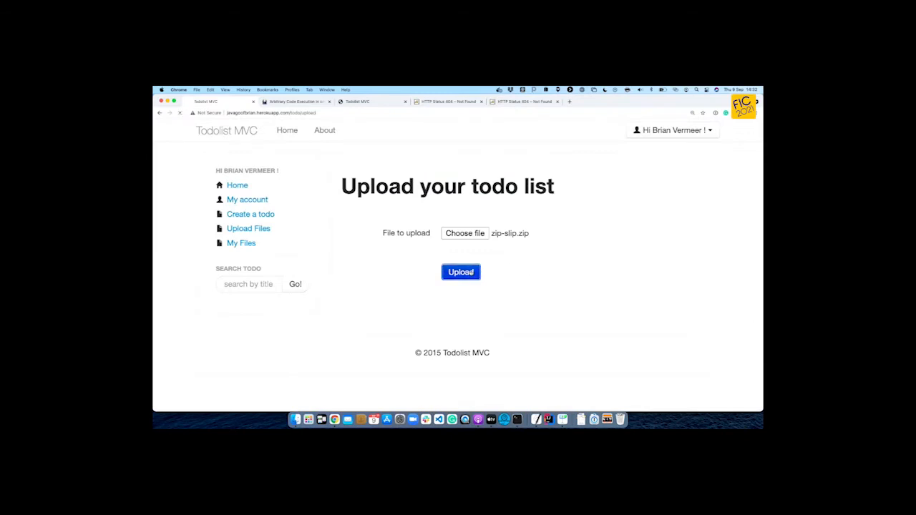
left_click(460, 271)
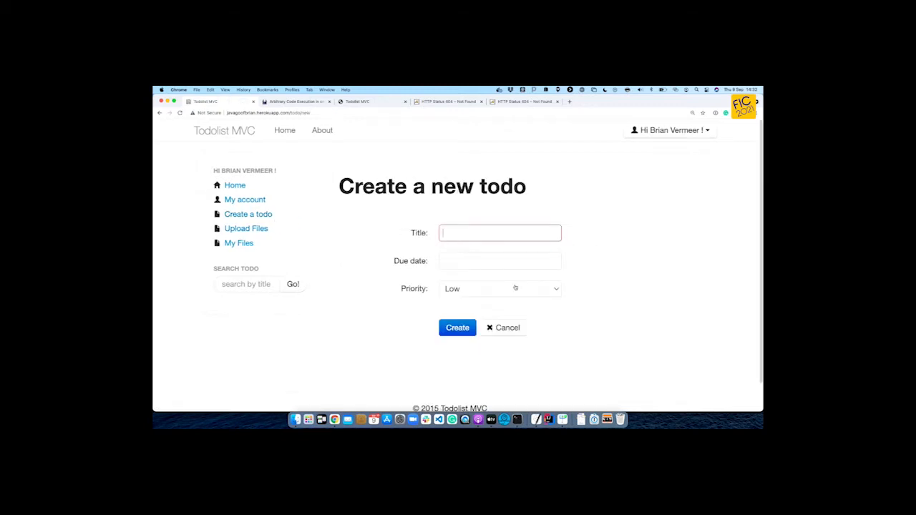
Step: Submit a low-priority todo titled 'hi fic' with due date 25/02/1970
type("hi fic")
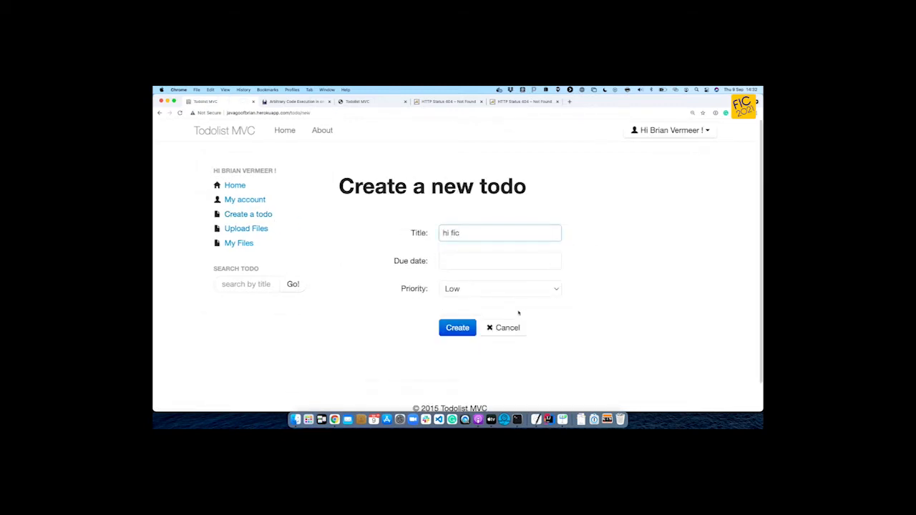
type("25/02/1970")
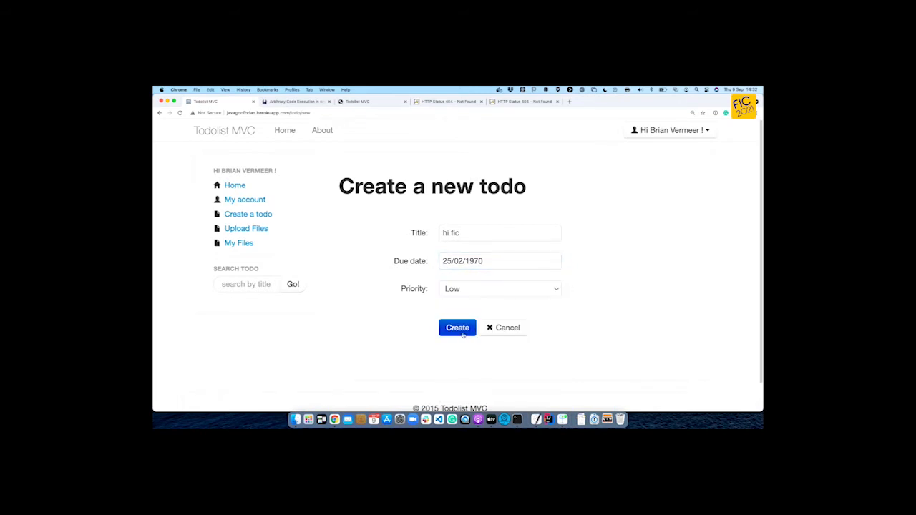
left_click(457, 328)
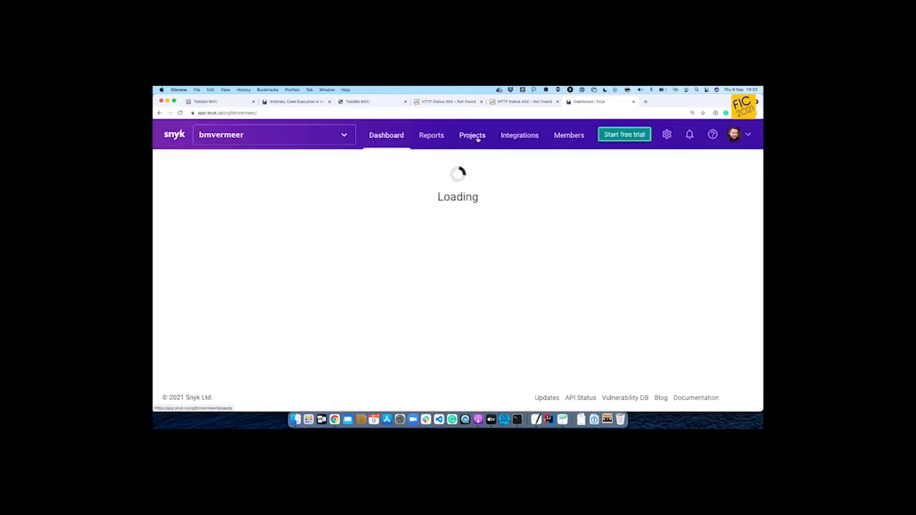
Step: Open the todolist-web-struts pom.xml project from the projects list and search its issues for 'zip'
left_click(471, 135)
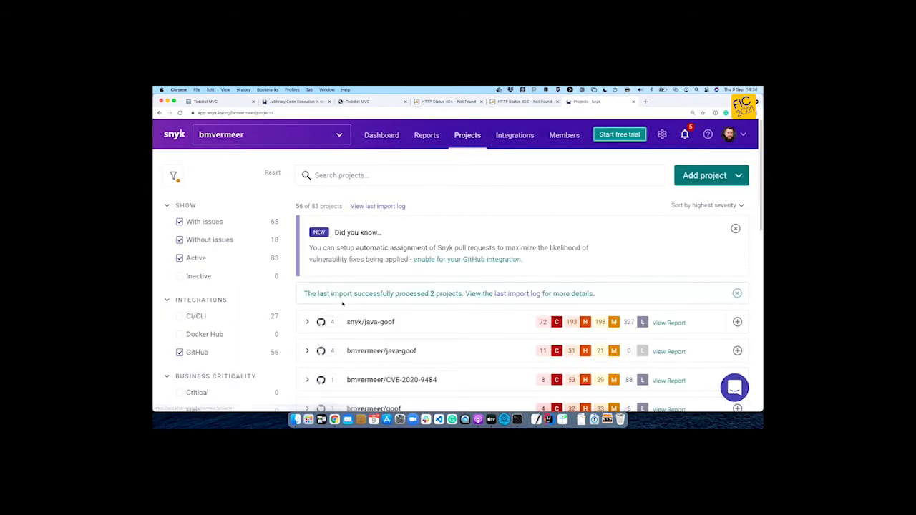
scroll("down", 3)
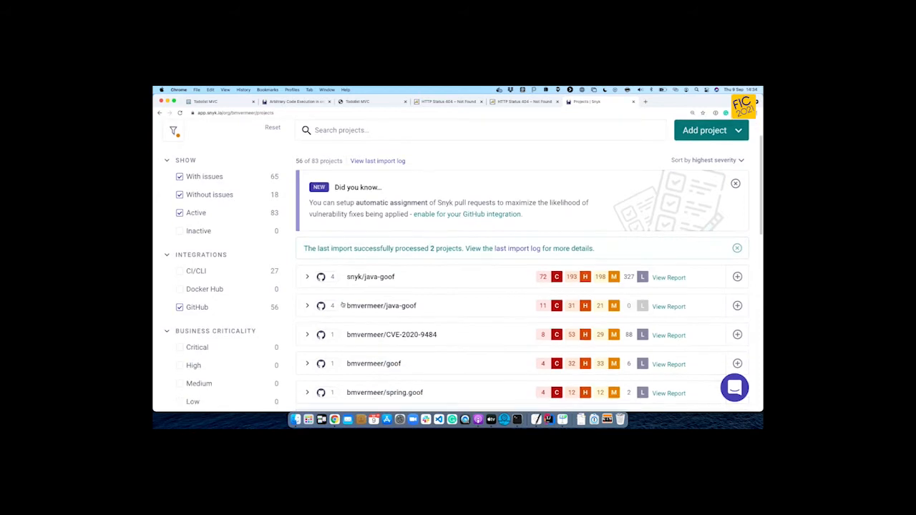
left_click(307, 306)
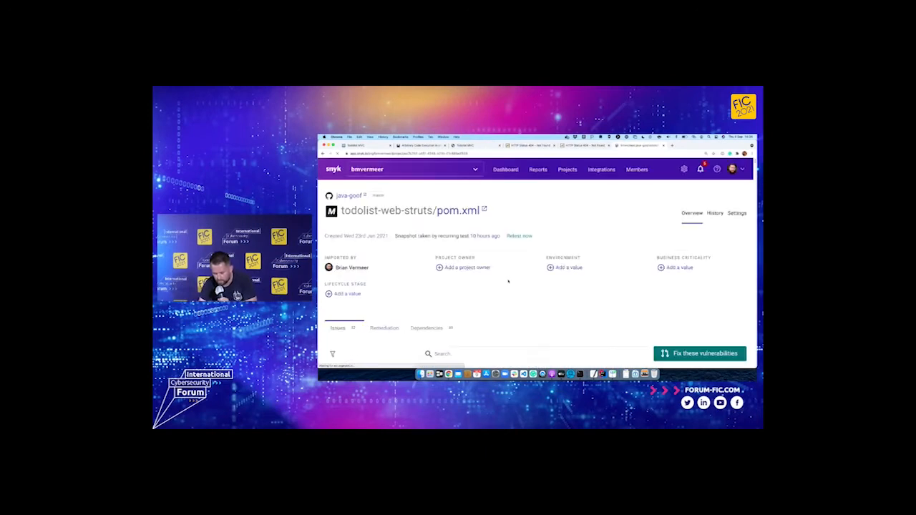
scroll("down", 3)
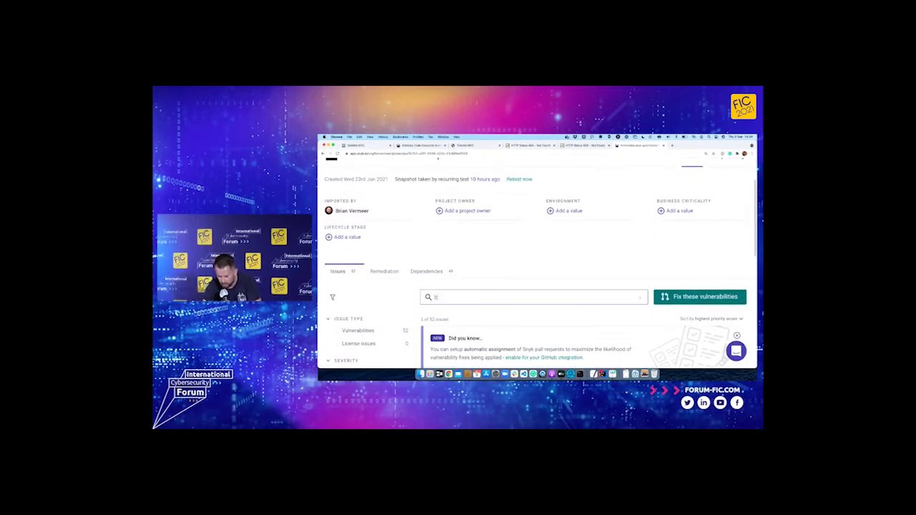
type("zip")
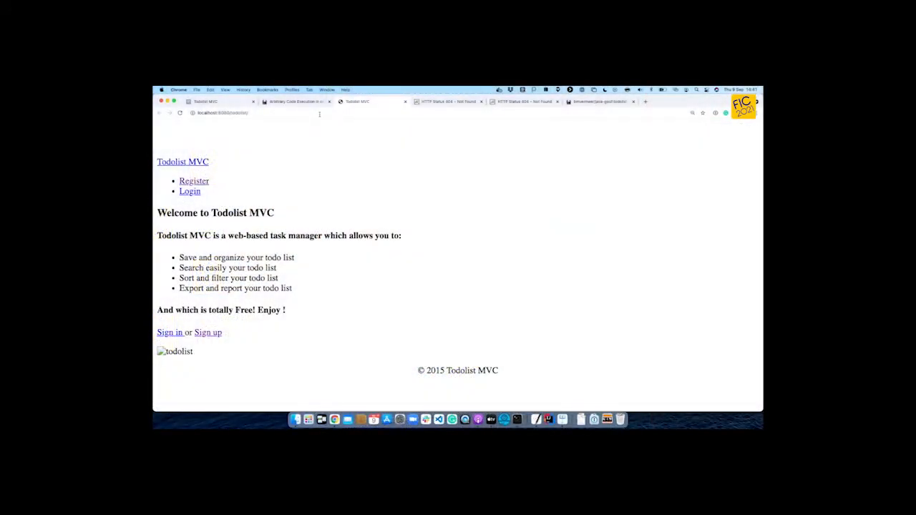
Step: Switch Chrome to the tomcat-util Arbitrary Code Execution advisory tab
left_click(293, 101)
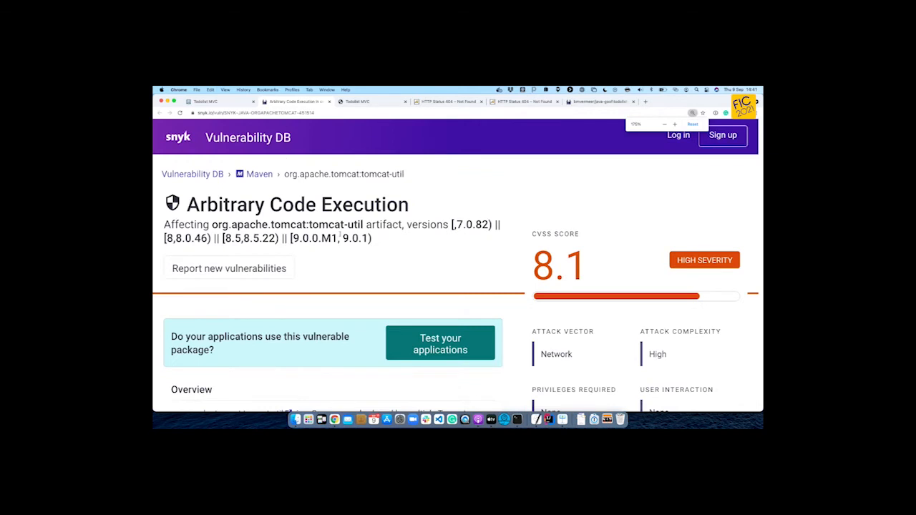
Step: Highlight the overview sentences on uploading a JSP file the server executes, then scroll to References
scroll("down", 3)
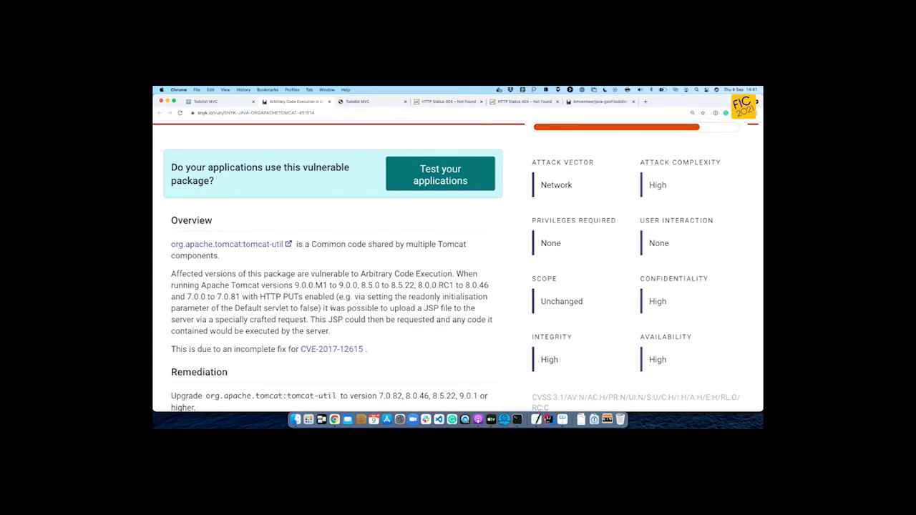
left_click_drag(323, 308, 443, 307)
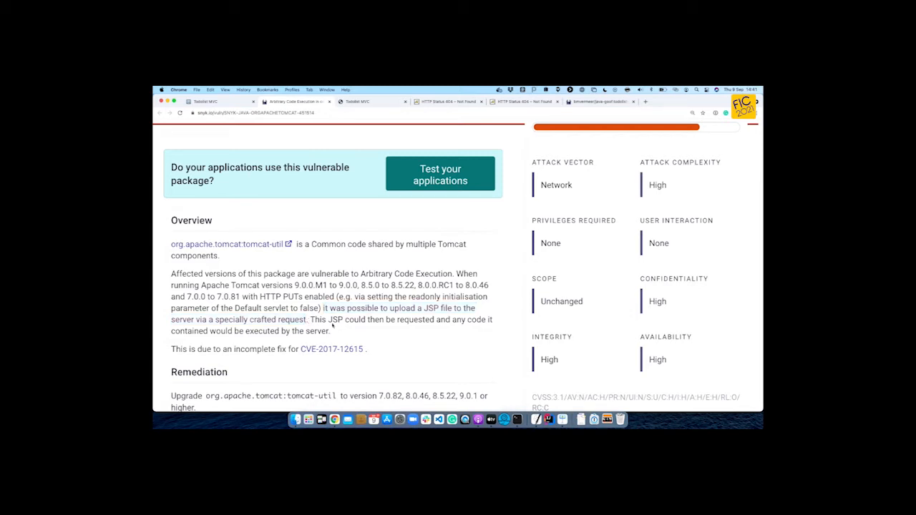
left_click_drag(309, 319, 329, 331)
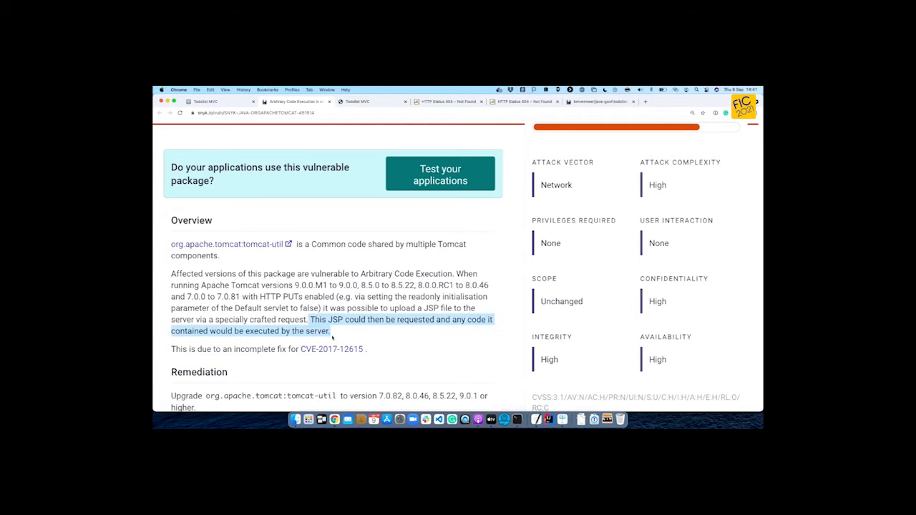
scroll("down", 3)
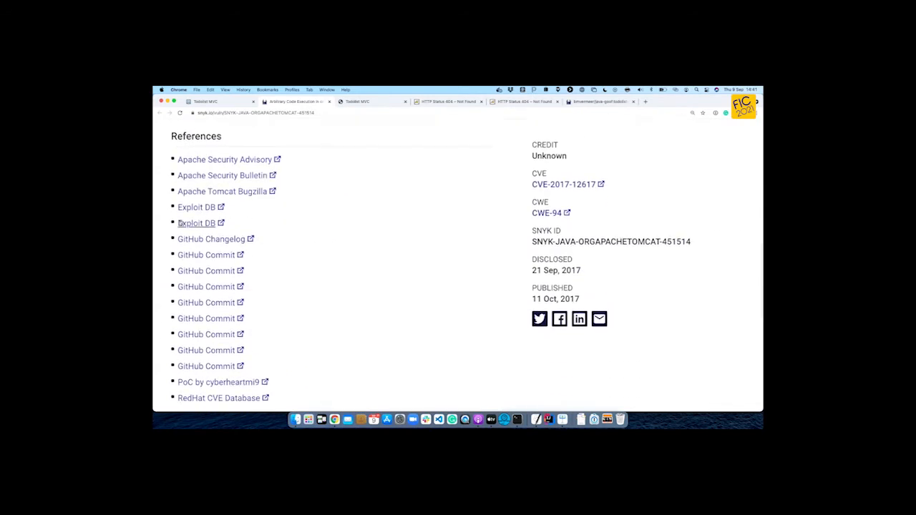
mouse_move(196, 222)
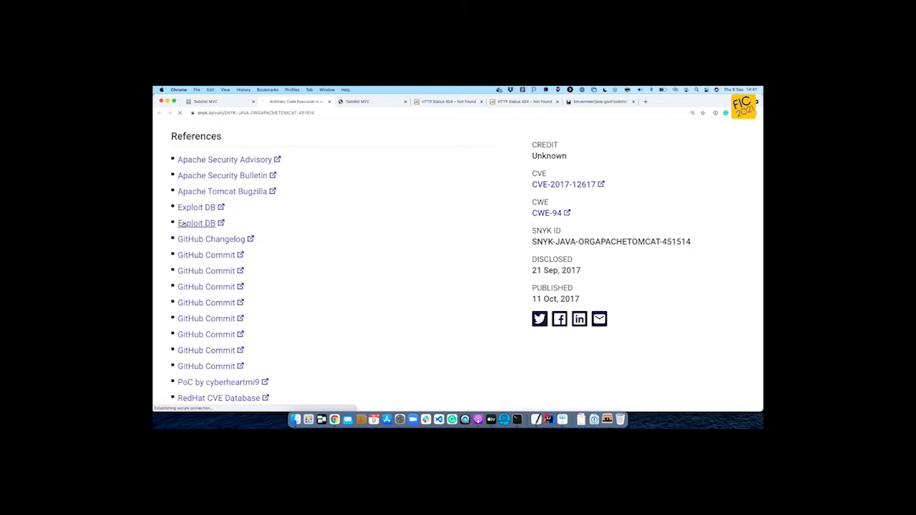
Step: Open the Exploit DB reference and scroll through the Tomcat exploit script
left_click(196, 223)
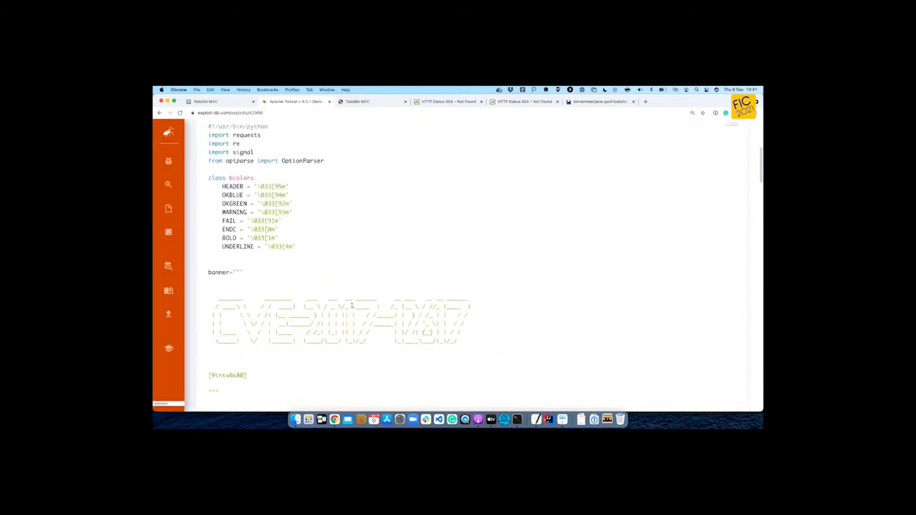
scroll("down", 3)
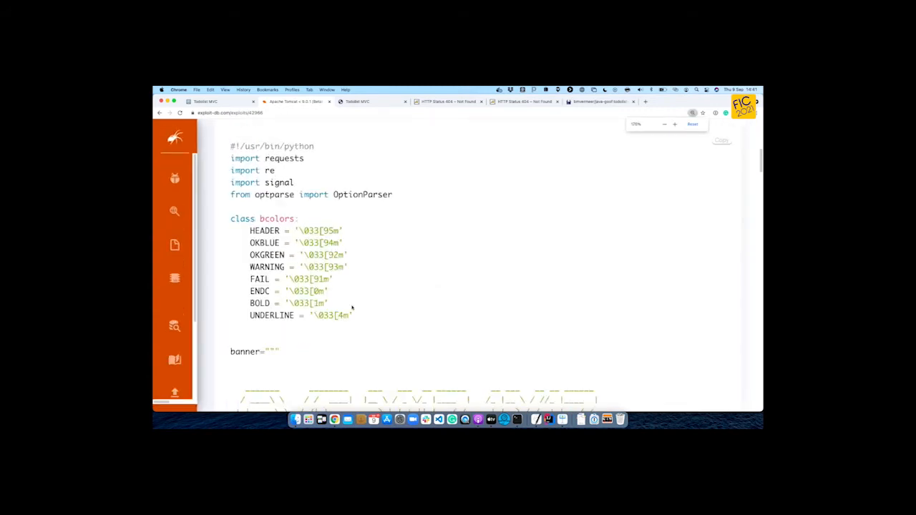
scroll("down", 3)
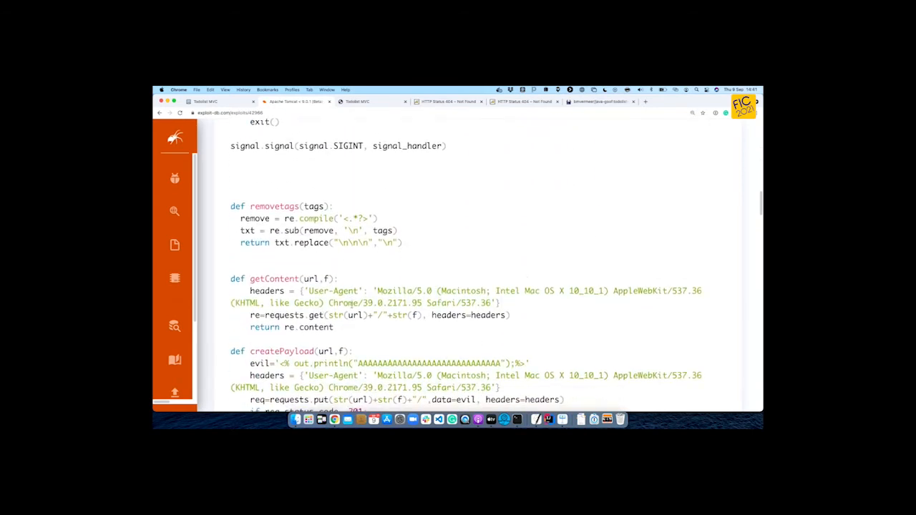
scroll("down", 3)
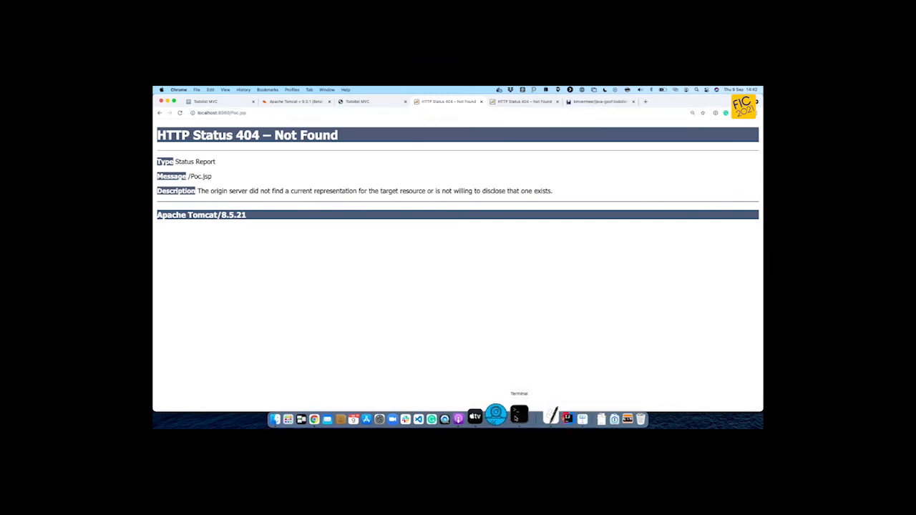
Step: Bring Terminal forward and run 'source tomcat-rce.sh'
left_click(518, 414)
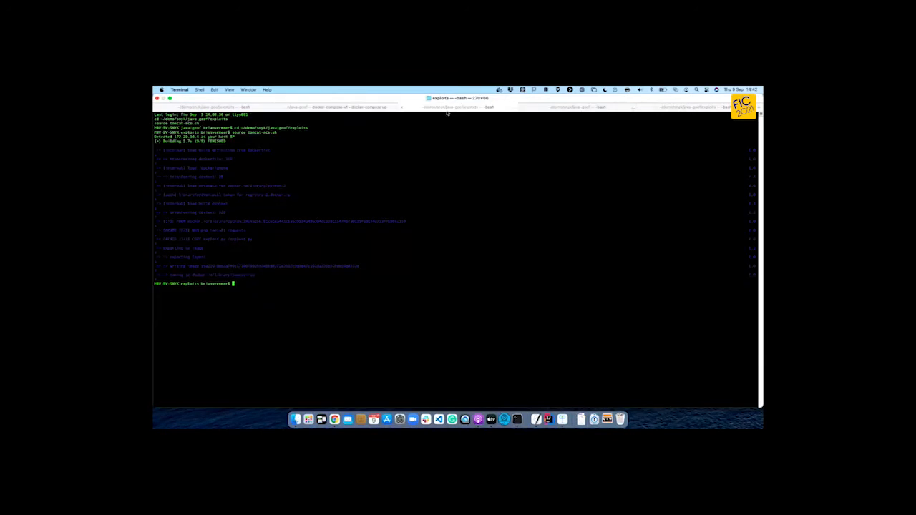
type("source tomcat-rce.sh")
type("poc")
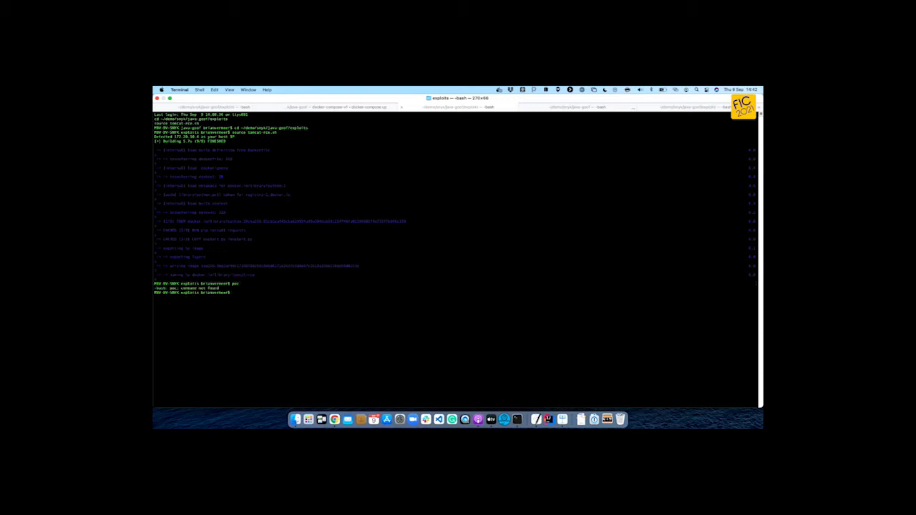
type("source tomcat-rce.sh")
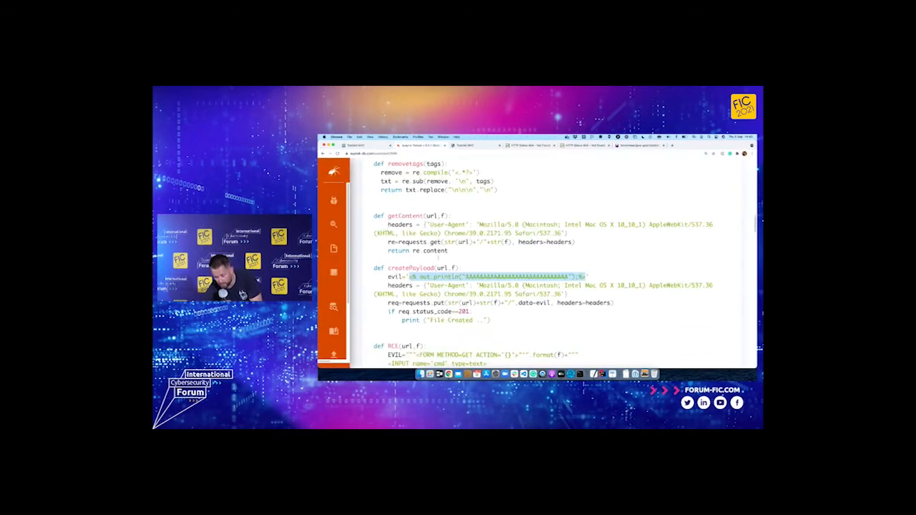
Step: Scroll down the exploit script toward the createPayload JSP payload
scroll("down", 3)
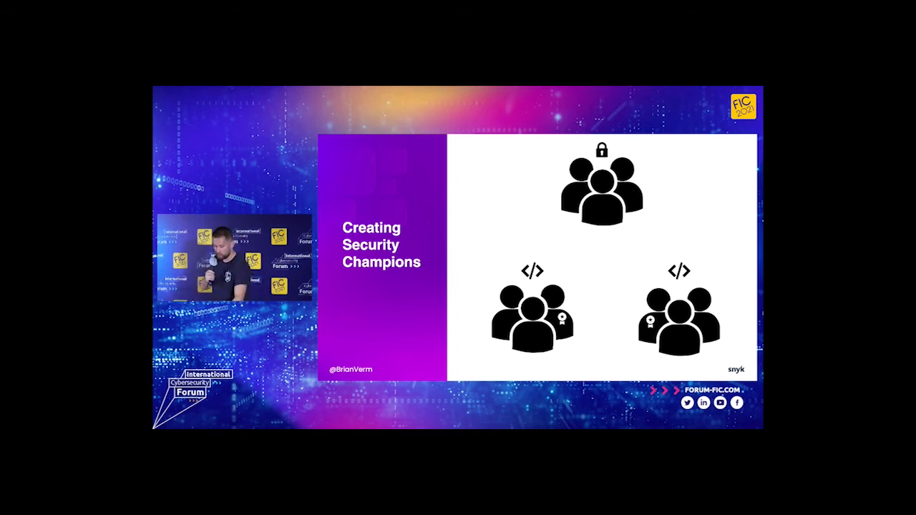
Step: Advance to the Security Champion Program slide with its 'Developer focused' card
key("Right")
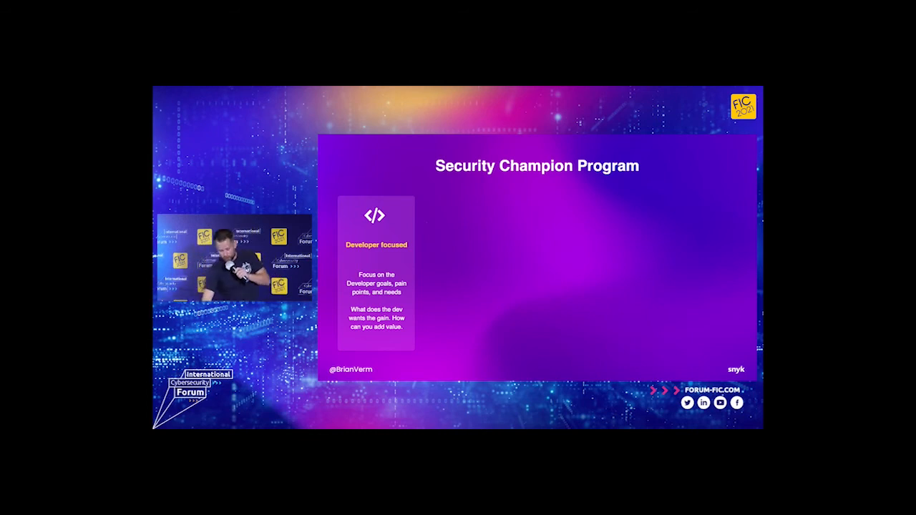
Step: Reveal the 'Executive Sponsorship' card on the Security Champion Program slide
key("Right")
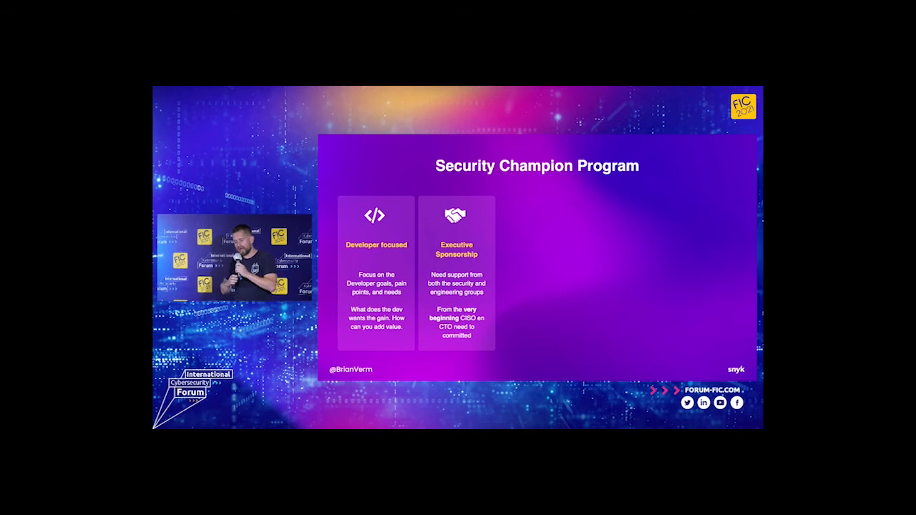